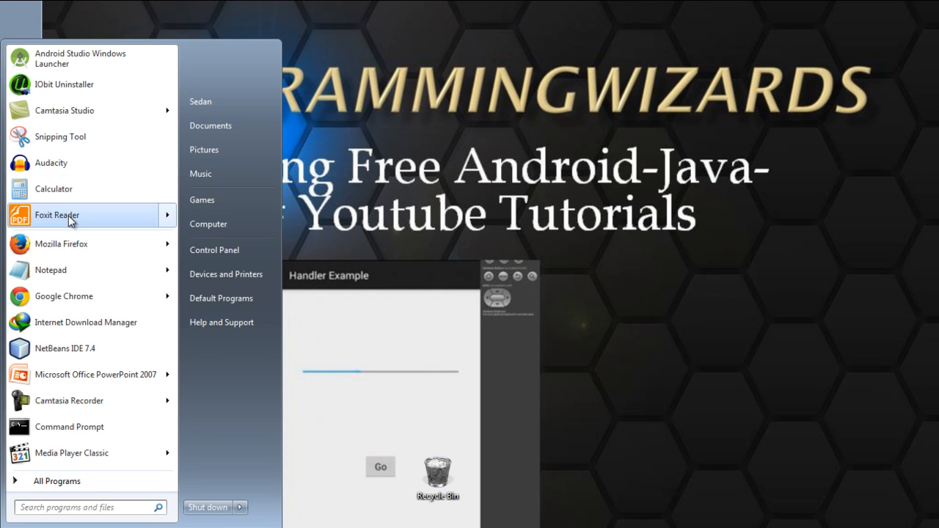
Launch Command Prompt from the Start Menu program list
left_click(69, 425)
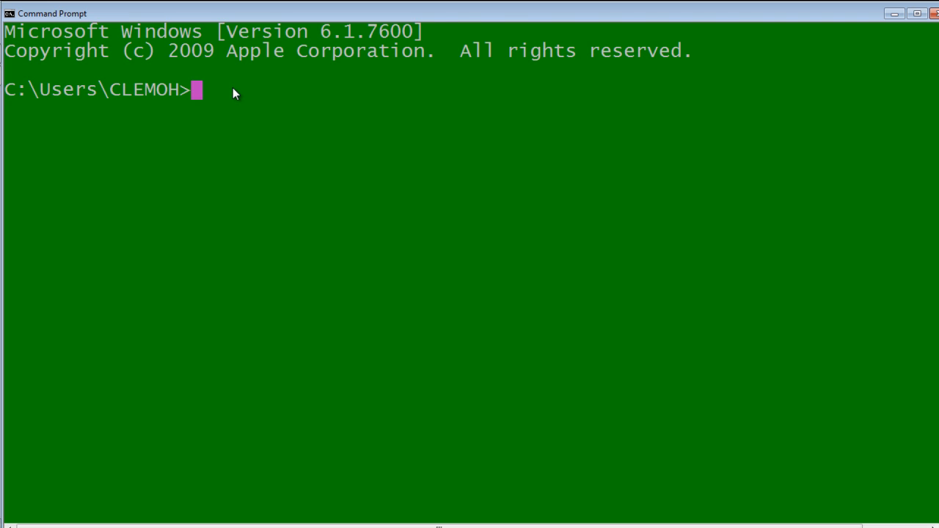
Run ping 192.6.212 and let the request time out
type("pin")
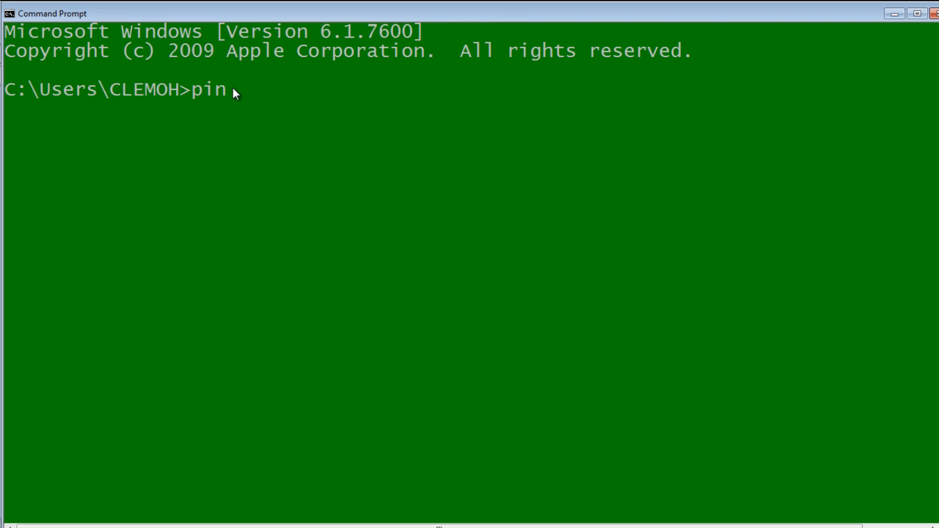
type("g 1")
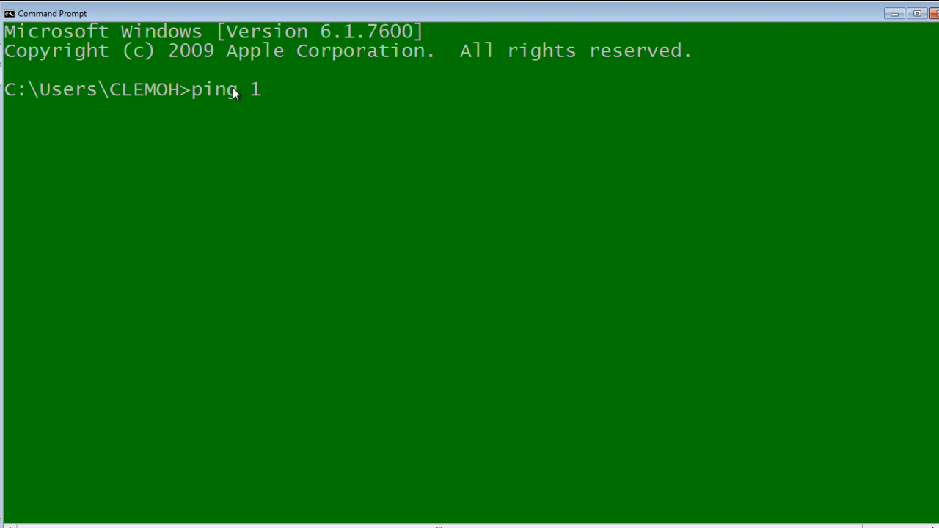
type("2")
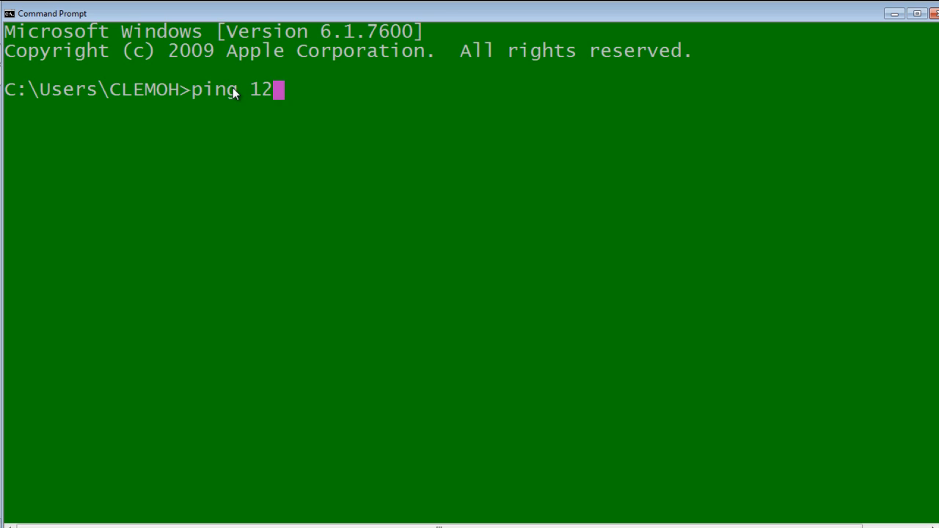
type("92.")
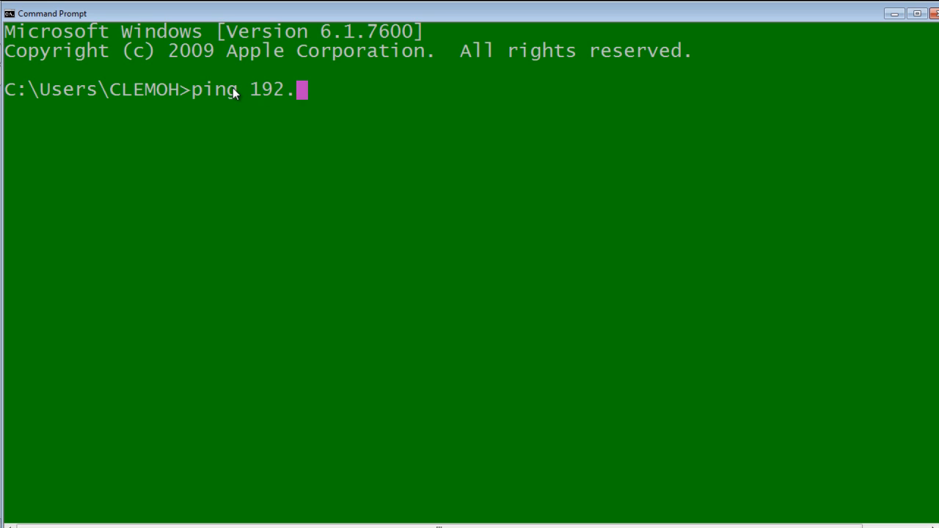
type("6.212")
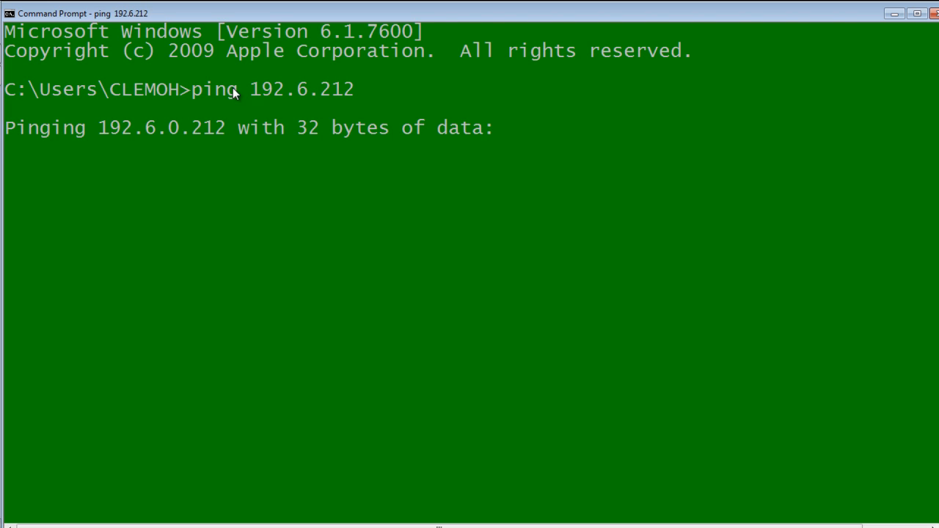
mouse_move(194, 160)
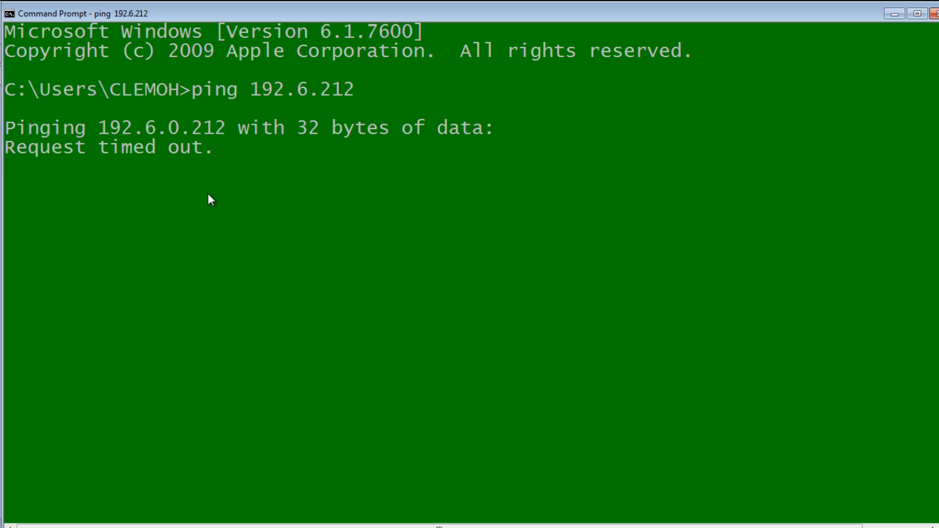
mouse_move(205, 164)
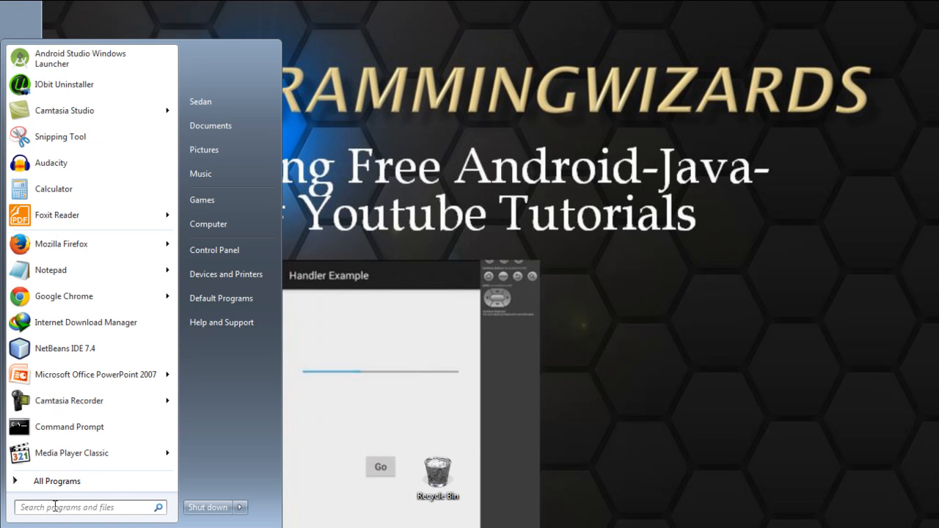
Search 'cmd' and reopen a fresh Command Prompt from the Start Menu
type("cmd")
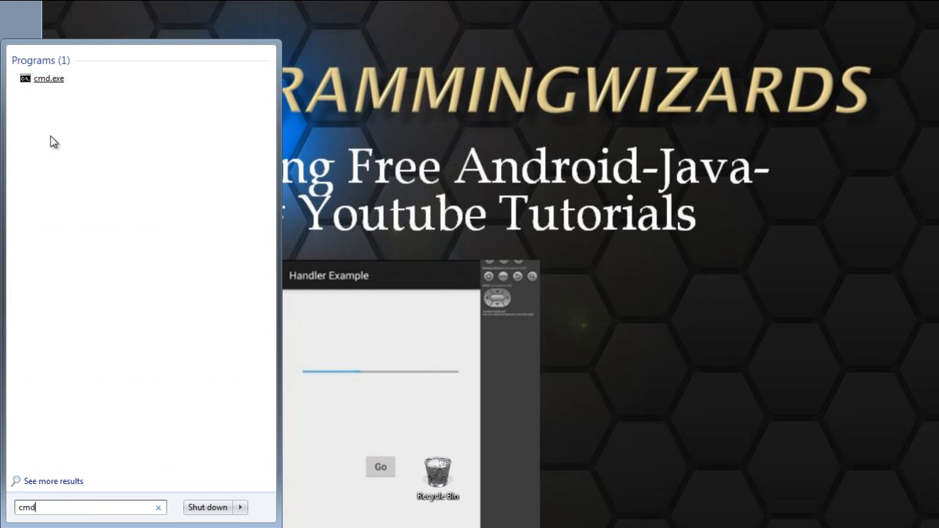
mouse_move(49, 79)
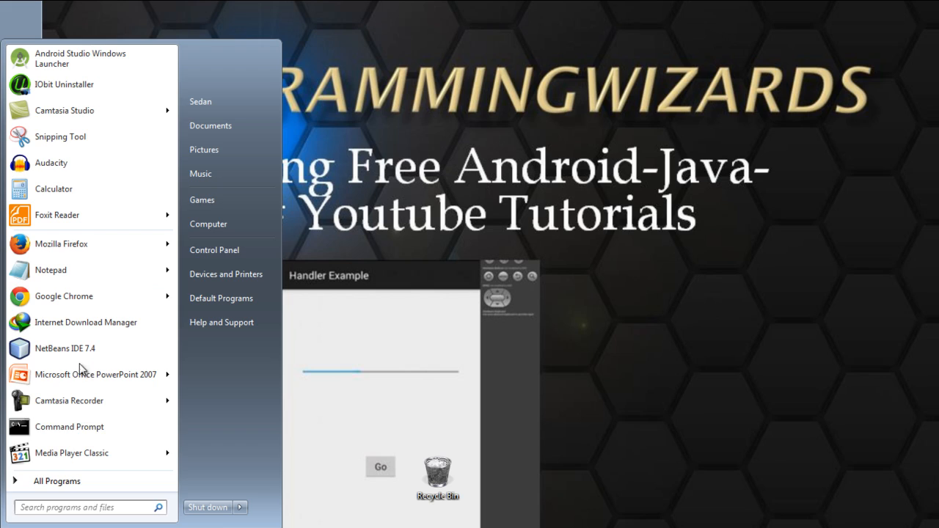
left_click(69, 425)
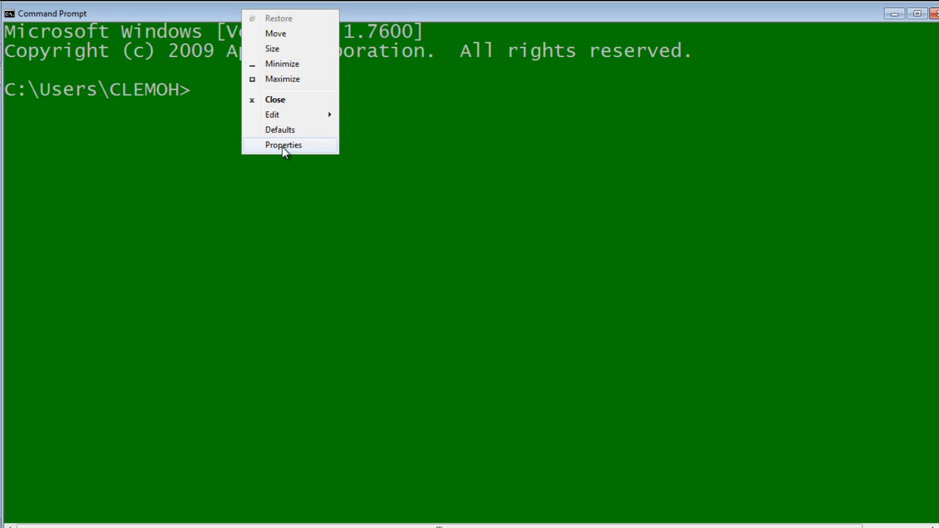
Bring up the console Properties dialog and move it toward the middle of the screen
left_click(283, 145)
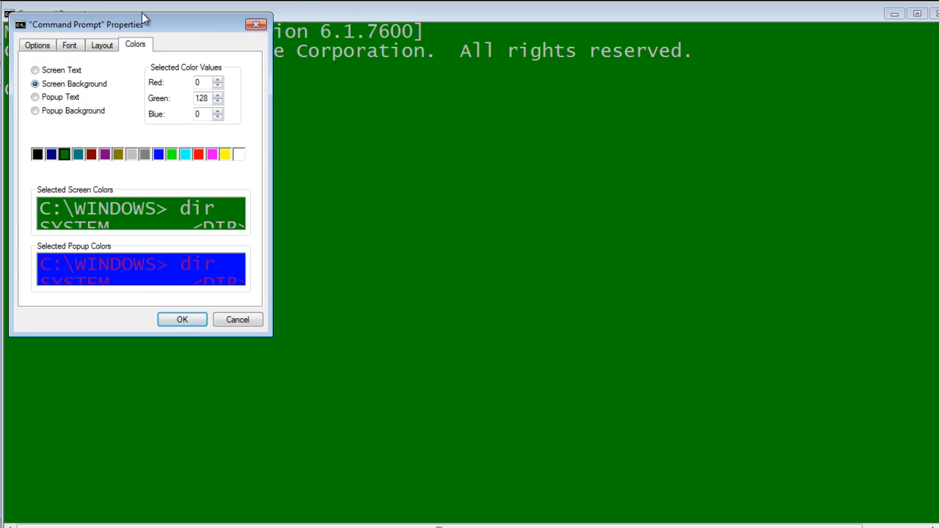
left_click_drag(143, 23, 481, 59)
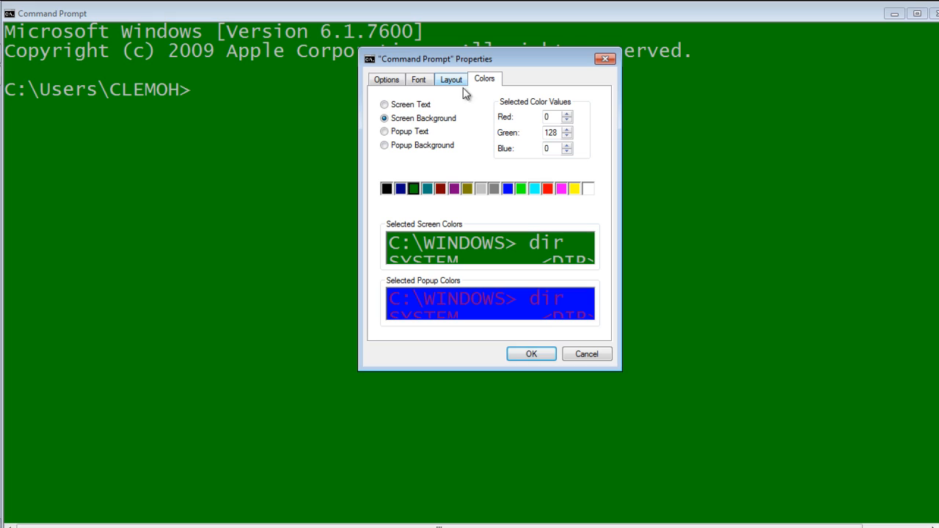
mouse_move(443, 87)
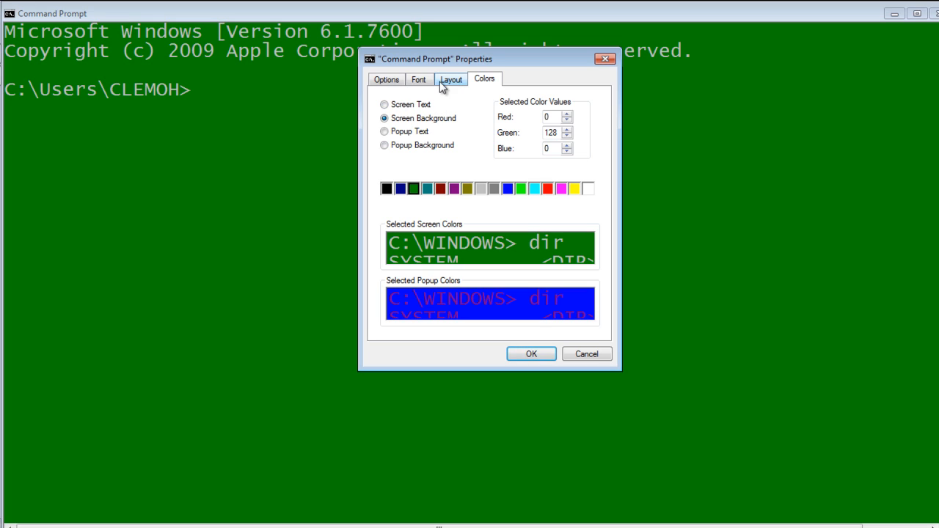
Set the console font to Lucida Console size 28 after trying sizes 20 and 36
left_click(419, 80)
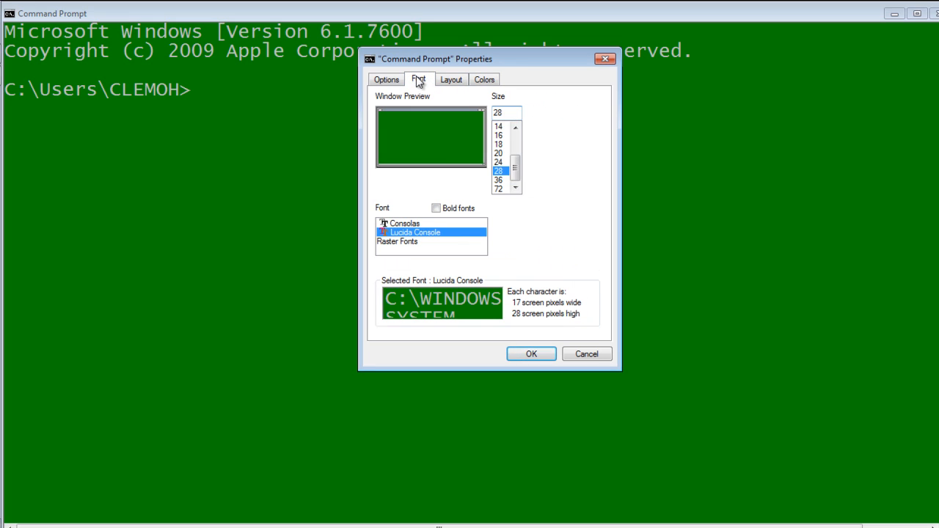
mouse_move(527, 158)
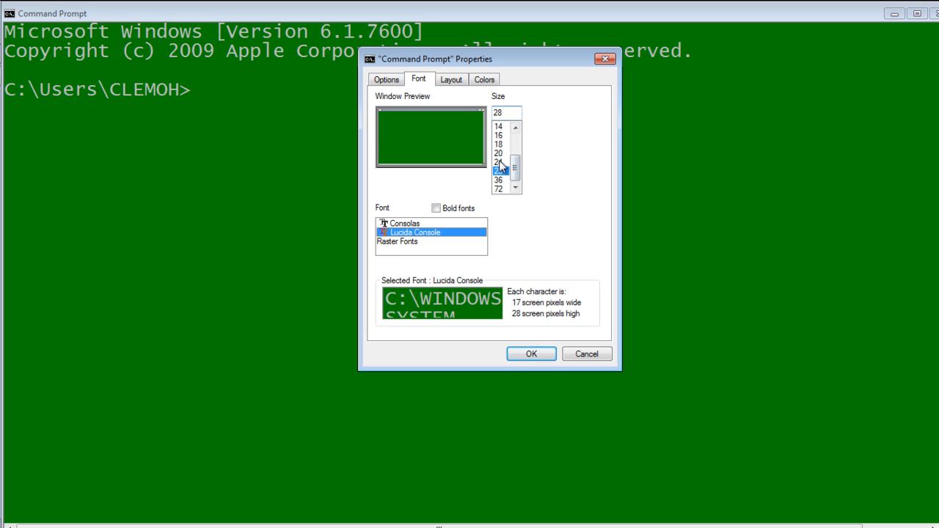
left_click(499, 154)
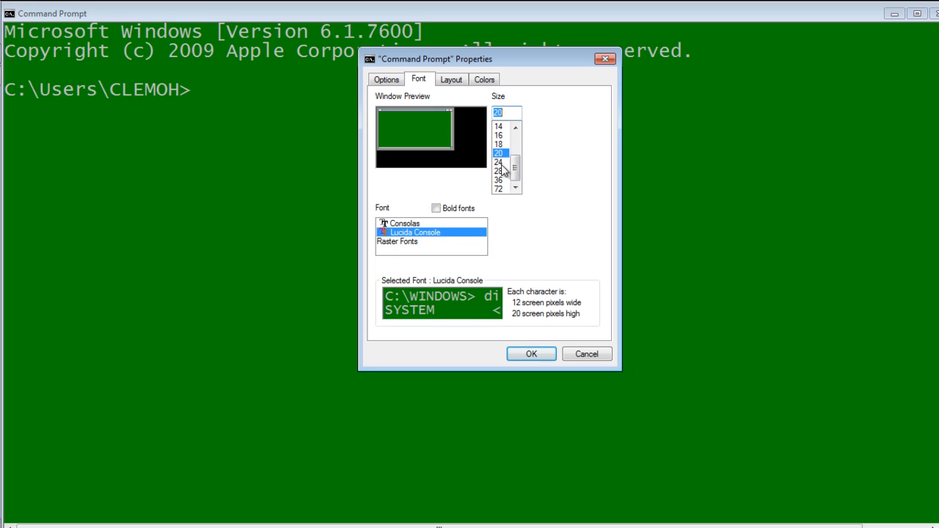
left_click(499, 170)
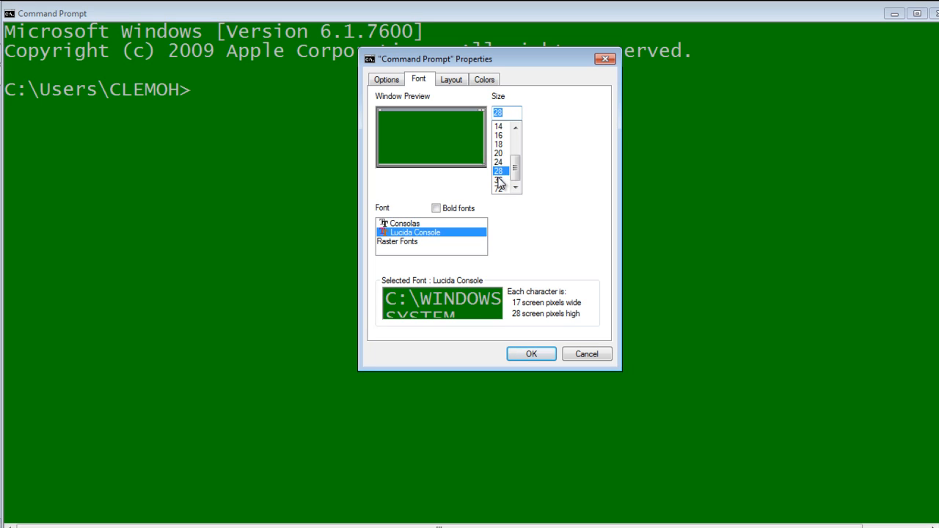
left_click(499, 179)
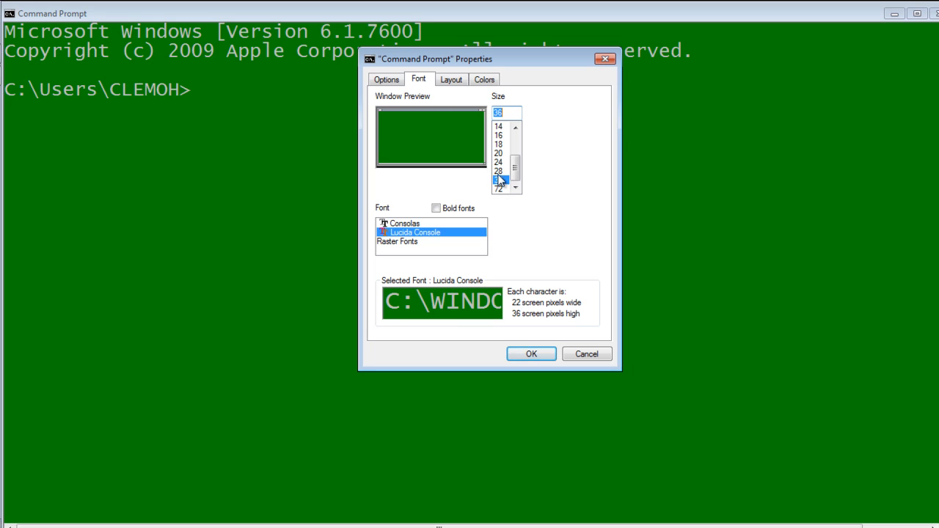
left_click(499, 170)
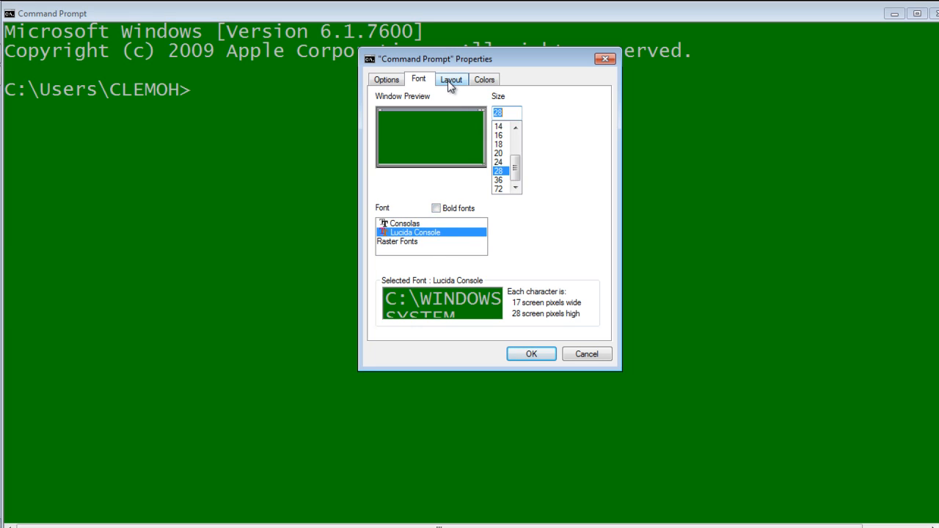
Pass over the Layout settings and switch to the Colors settings
left_click(452, 80)
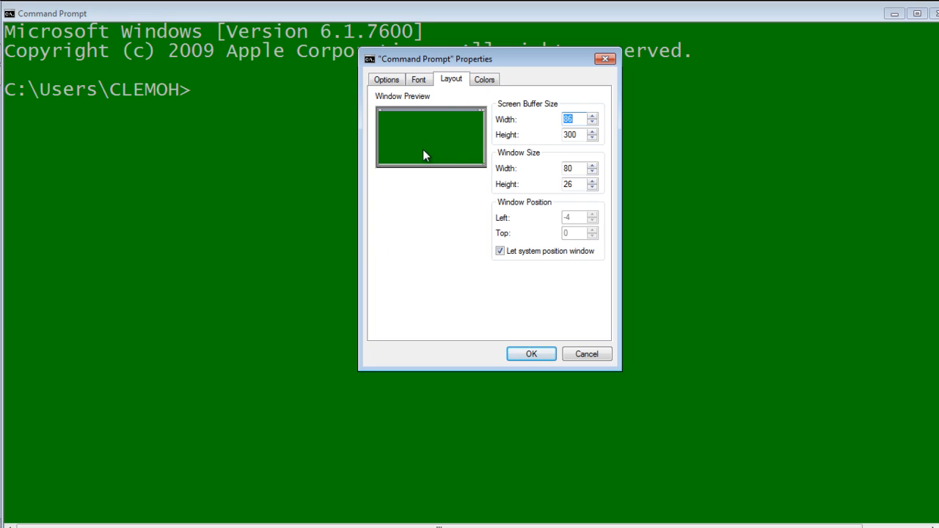
mouse_move(565, 97)
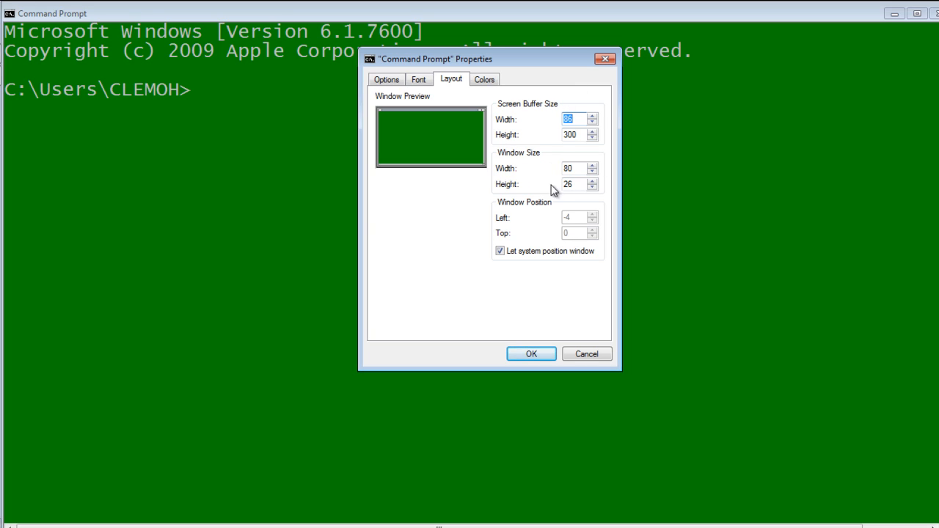
left_click(484, 79)
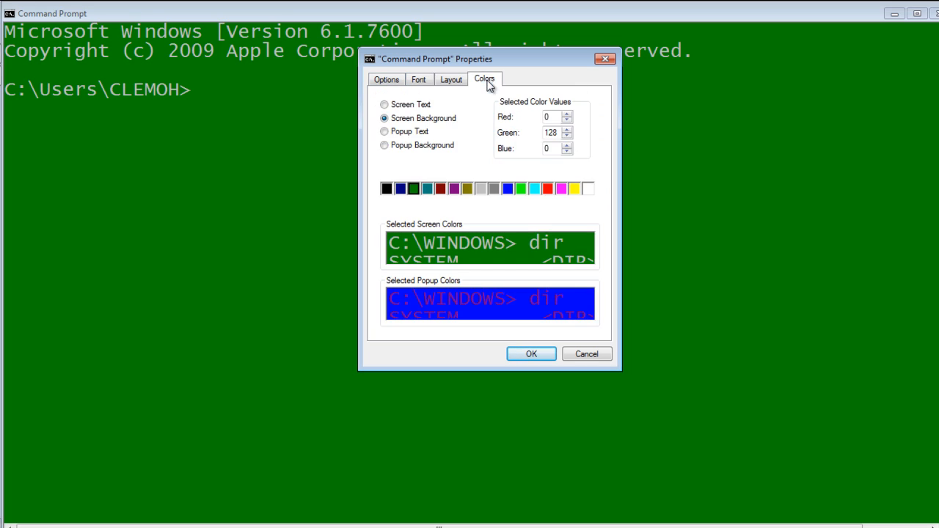
Set Screen Text to dark magenta (128, 0, 128) after trying cyan, magenta, black, blue, grey and olive
left_click(384, 104)
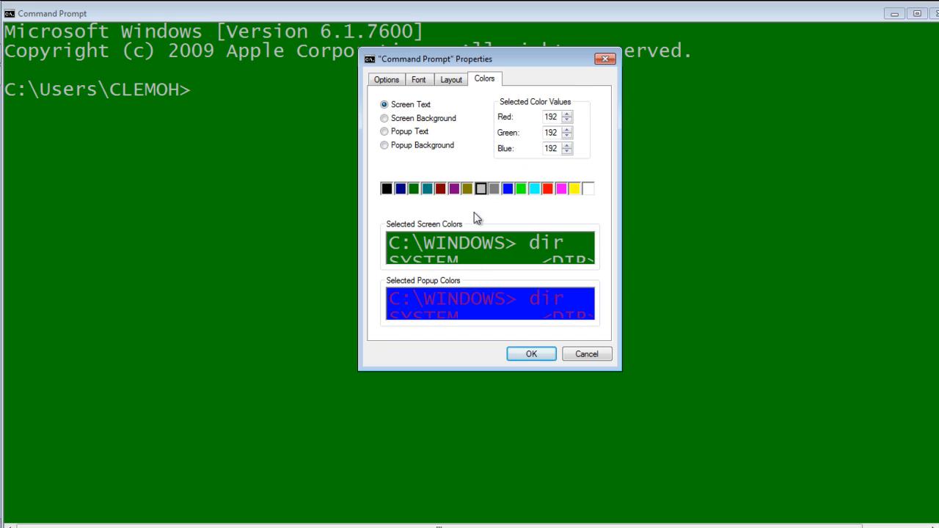
left_click(534, 188)
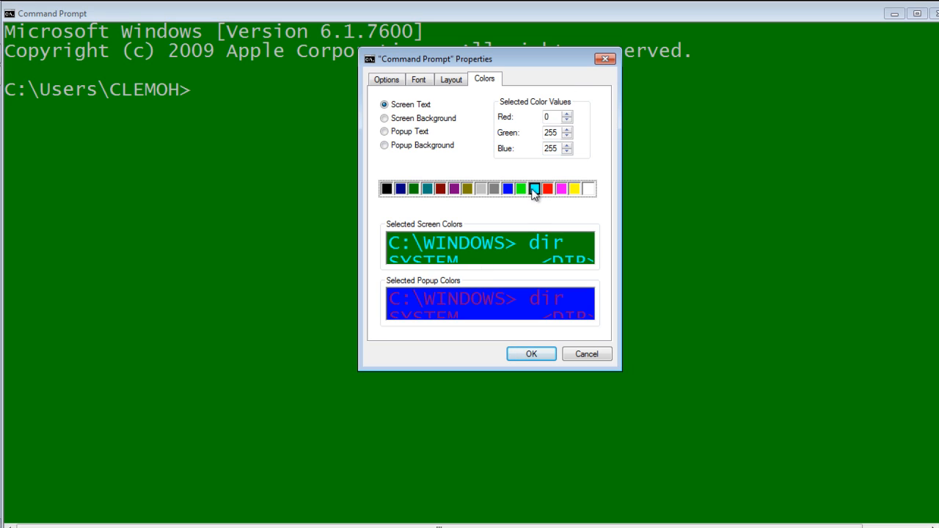
mouse_move(560, 191)
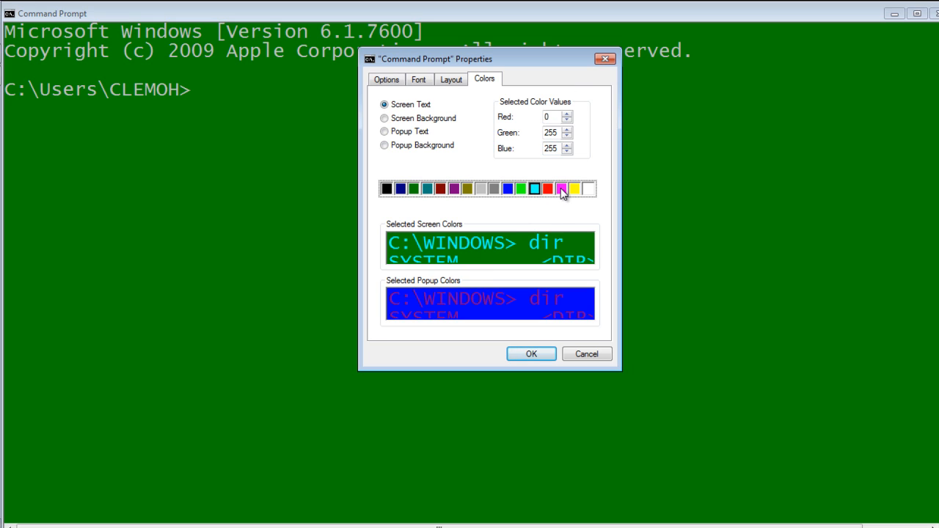
left_click(560, 189)
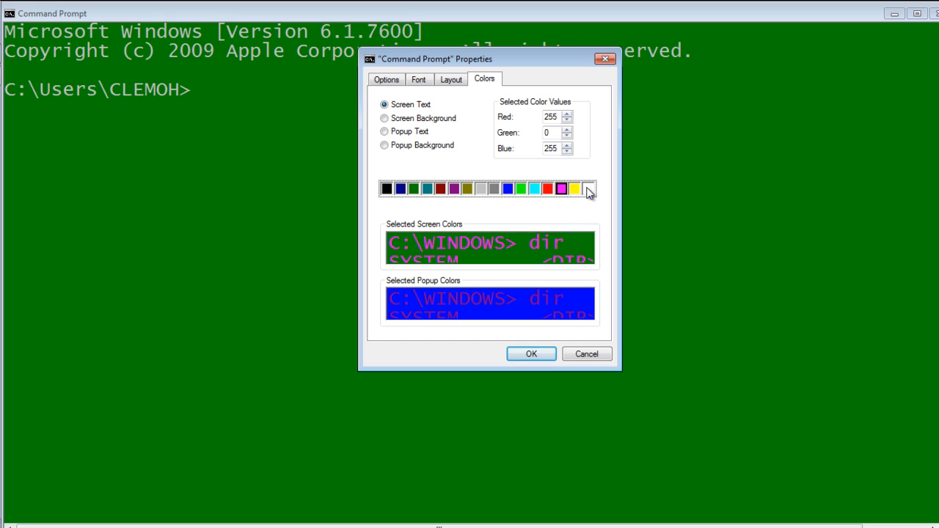
left_click(587, 188)
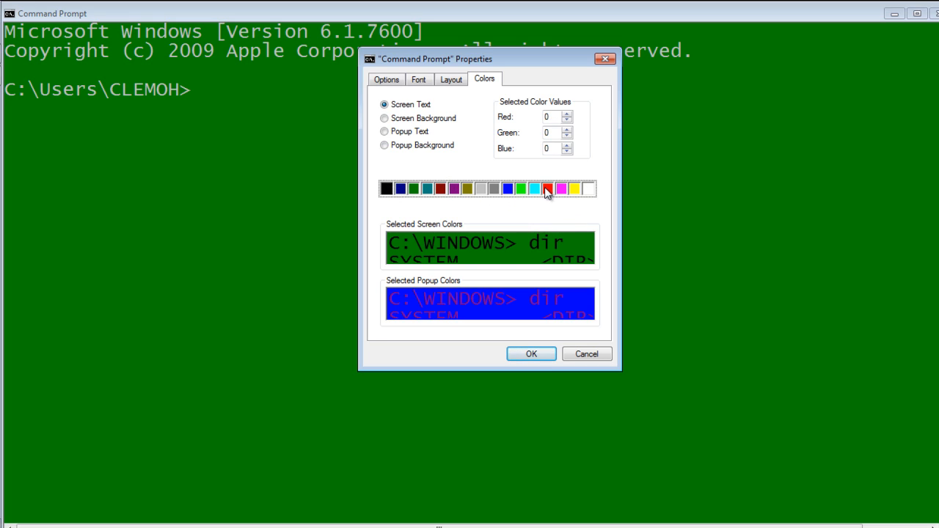
left_click(560, 188)
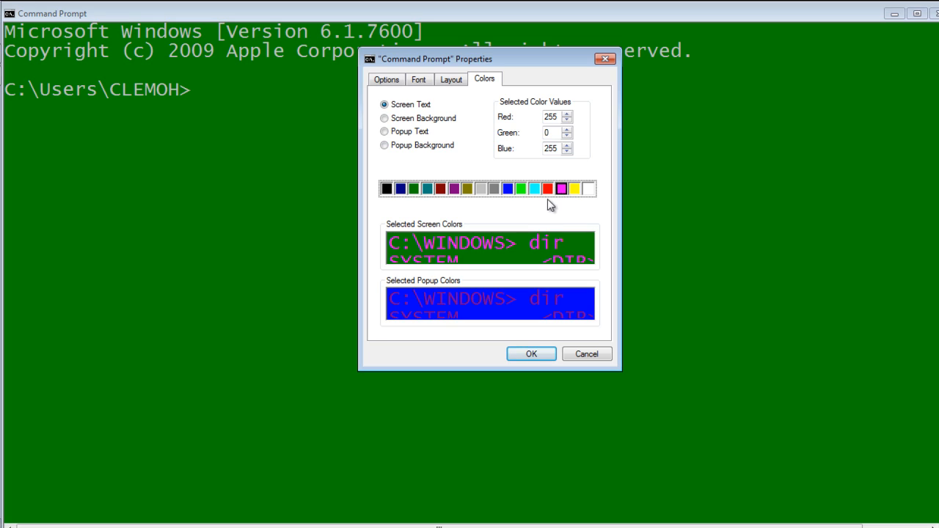
left_click(508, 188)
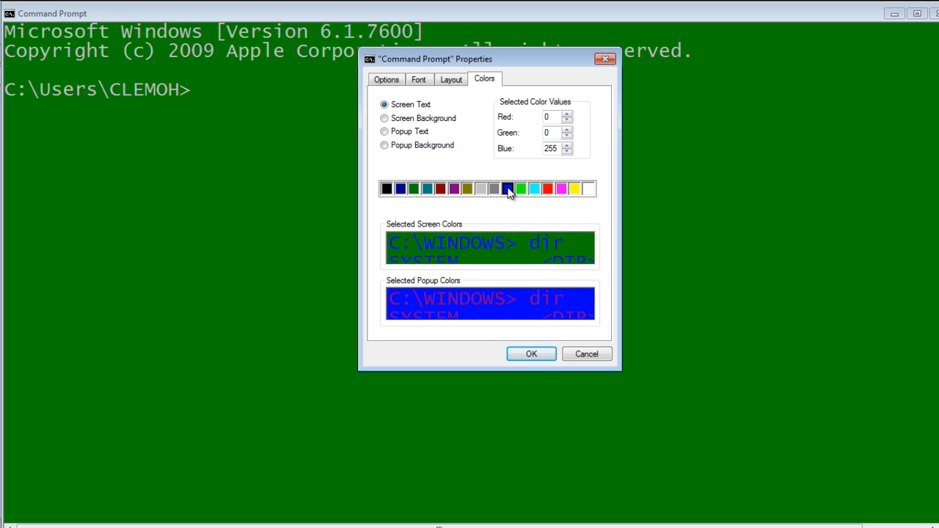
left_click(493, 188)
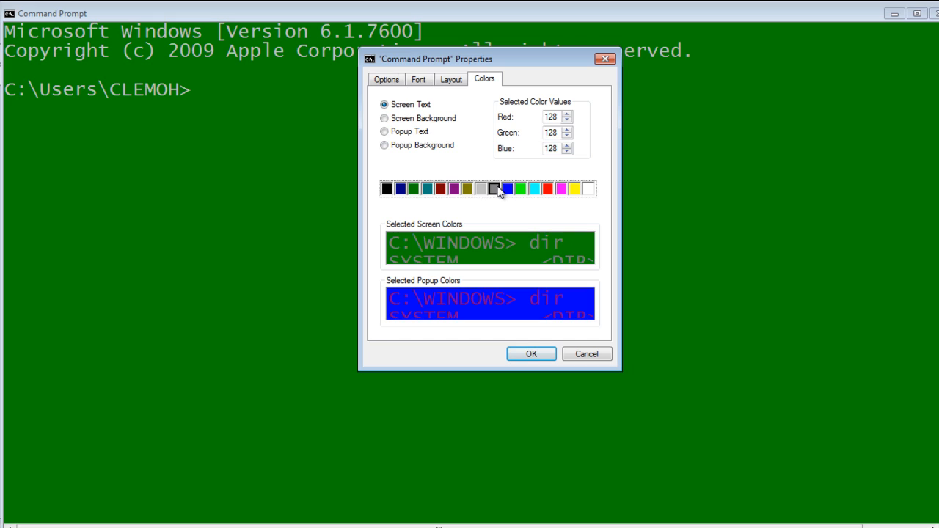
left_click(466, 188)
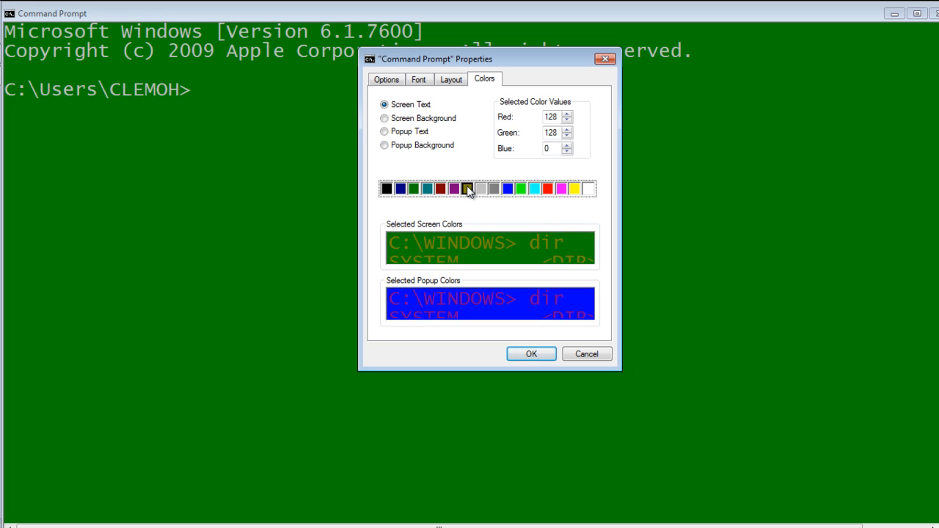
left_click(466, 188)
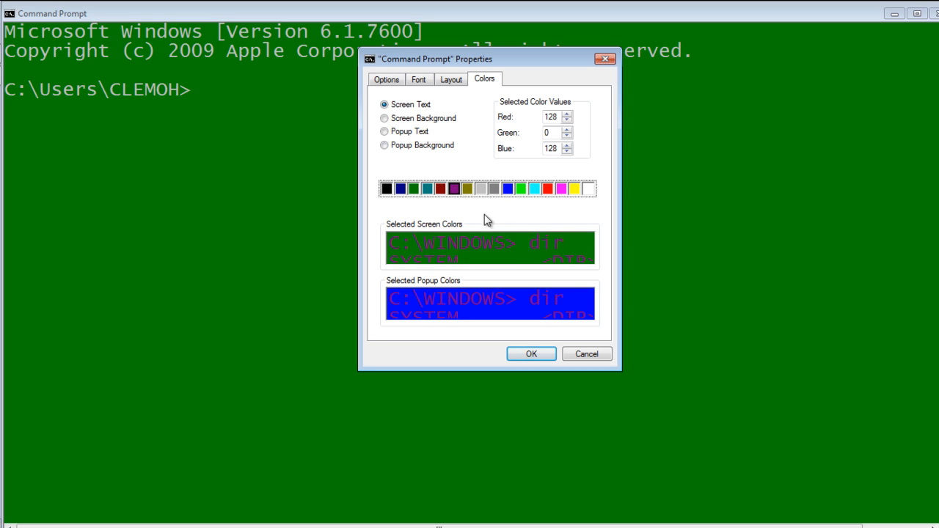
mouse_move(440, 304)
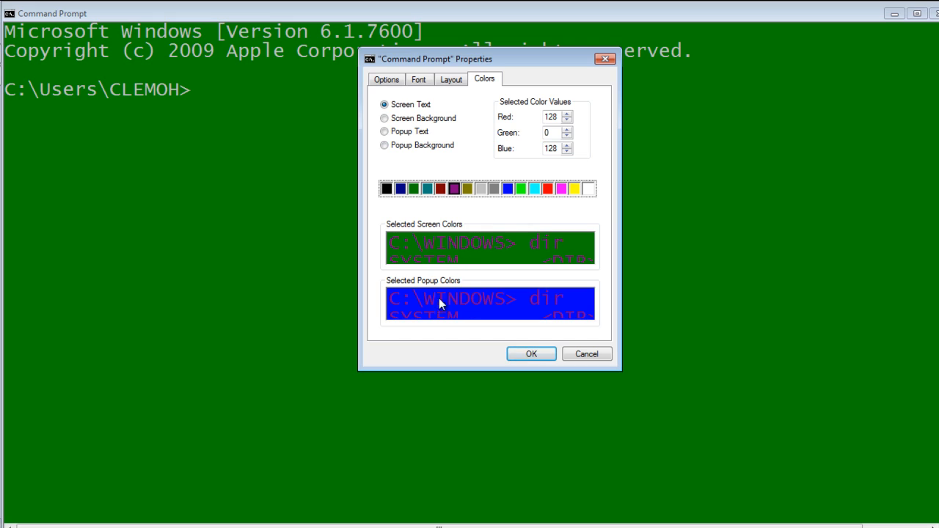
mouse_move(396, 138)
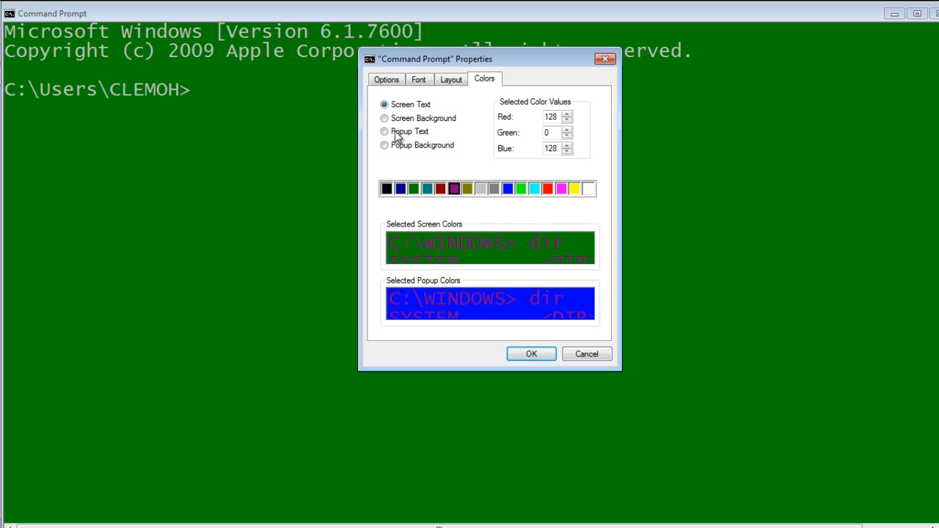
left_click(384, 117)
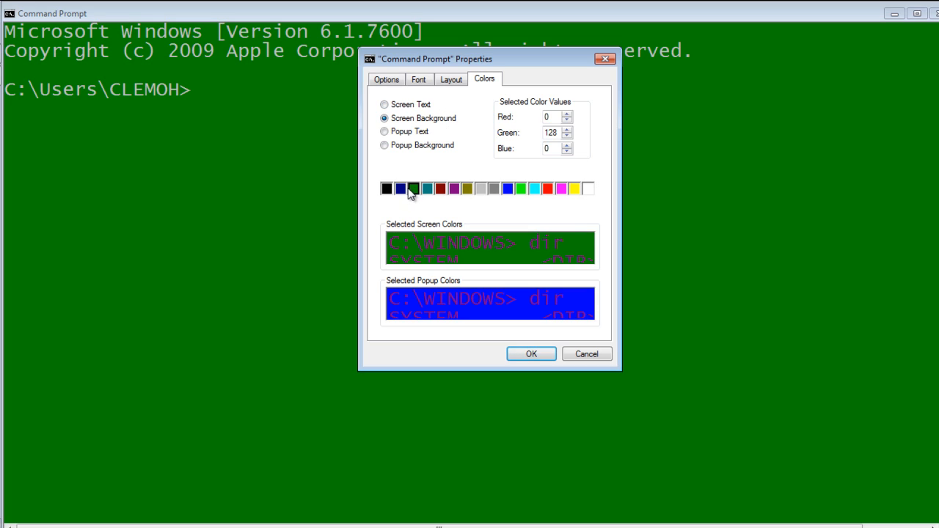
left_click(387, 187)
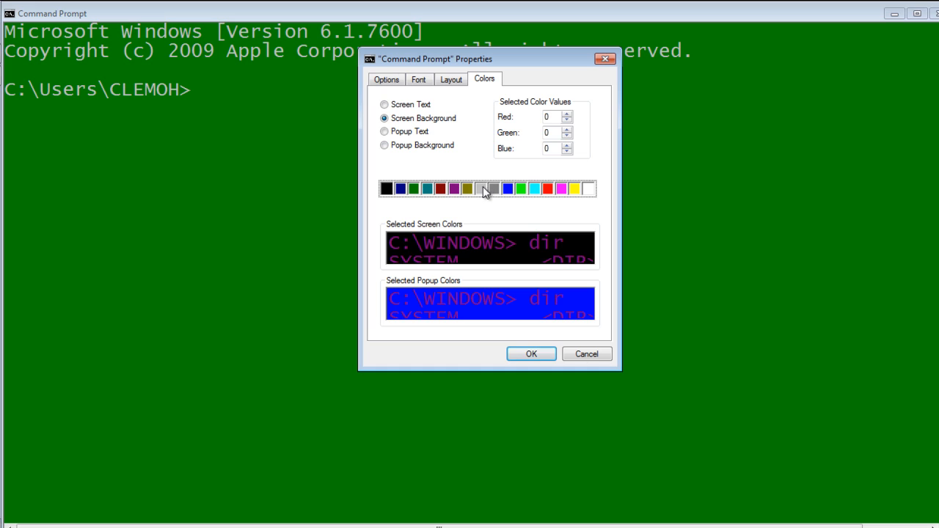
left_click(481, 188)
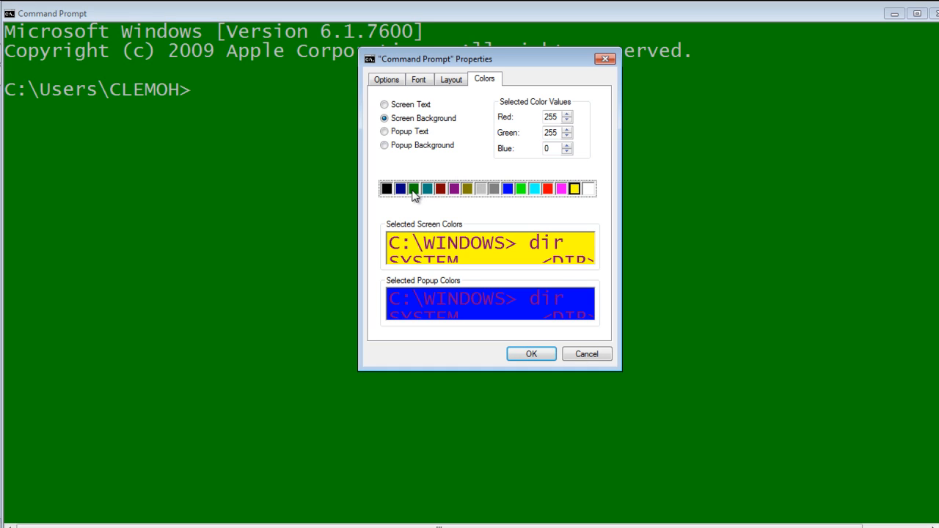
left_click(412, 188)
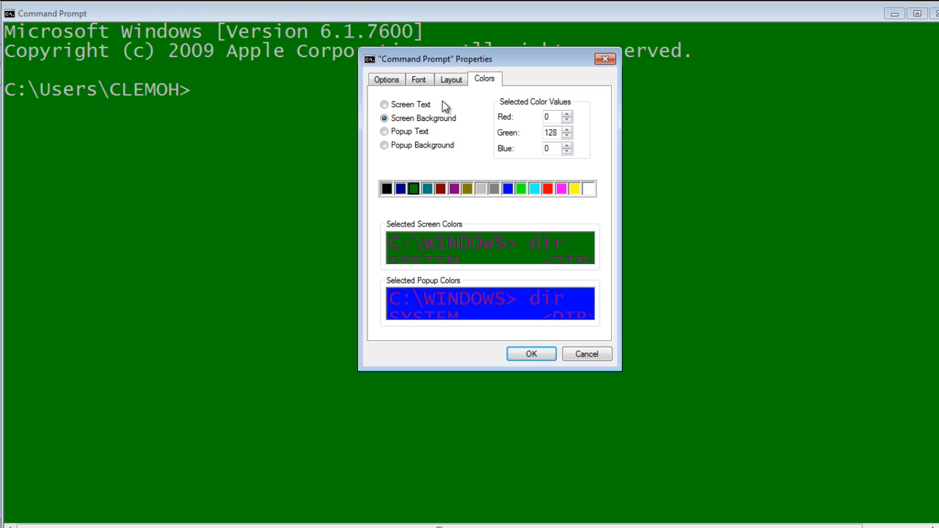
mouse_move(387, 79)
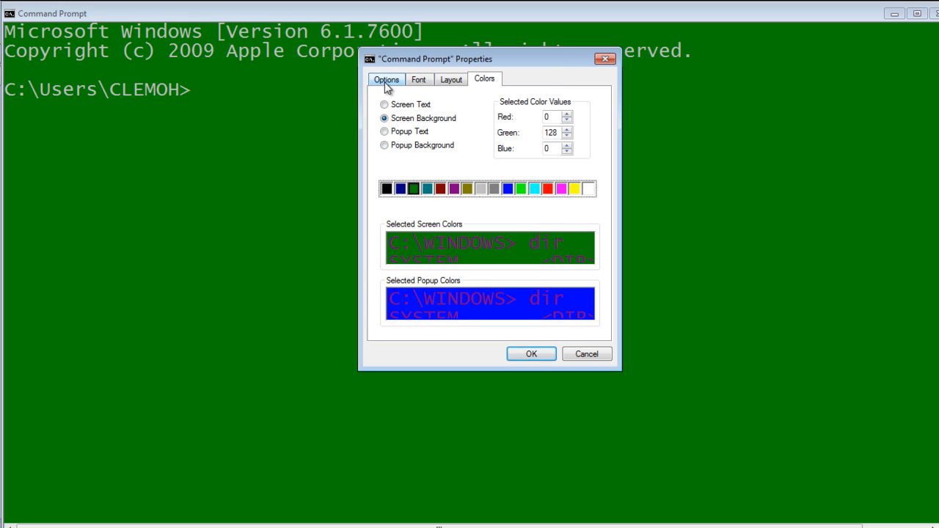
Confirm the properties with OK so the console shows magenta text on green
left_click(387, 79)
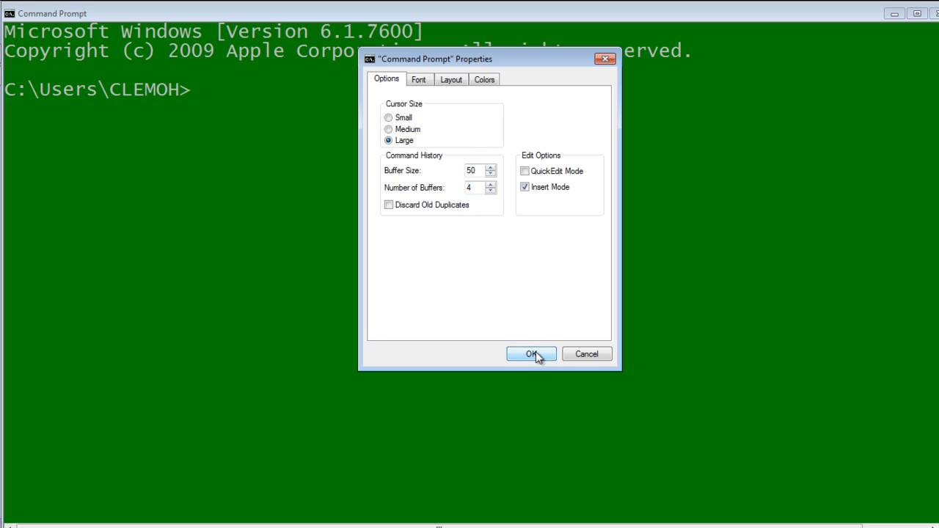
left_click(531, 354)
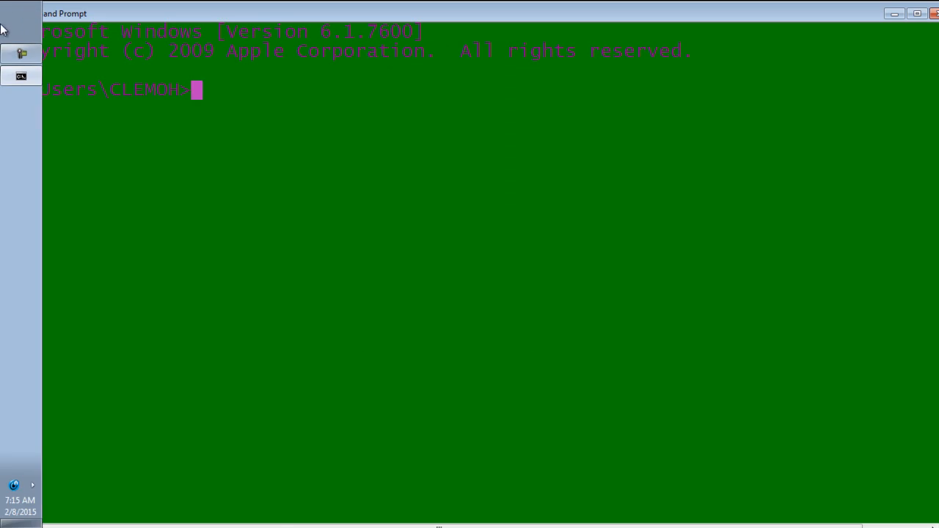